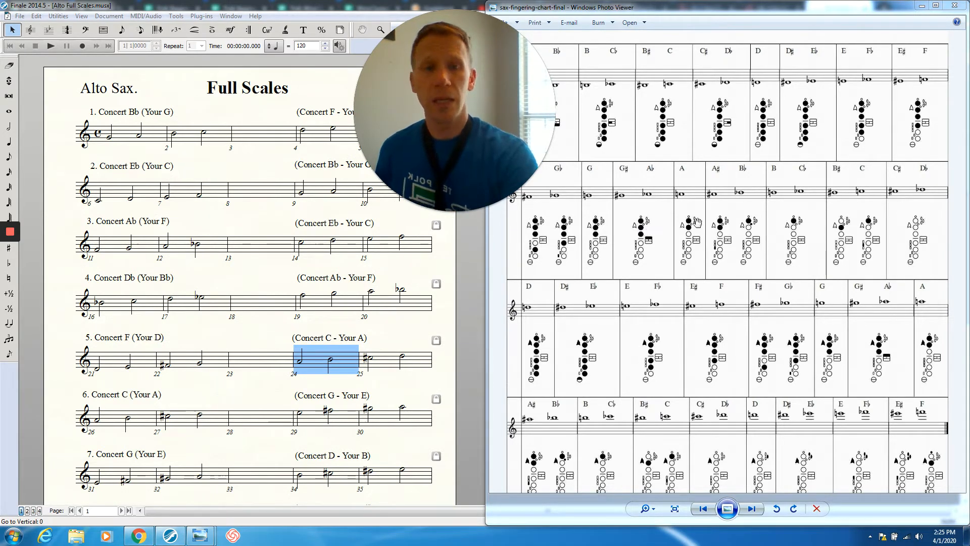
pyautogui.moveTo(747, 199)
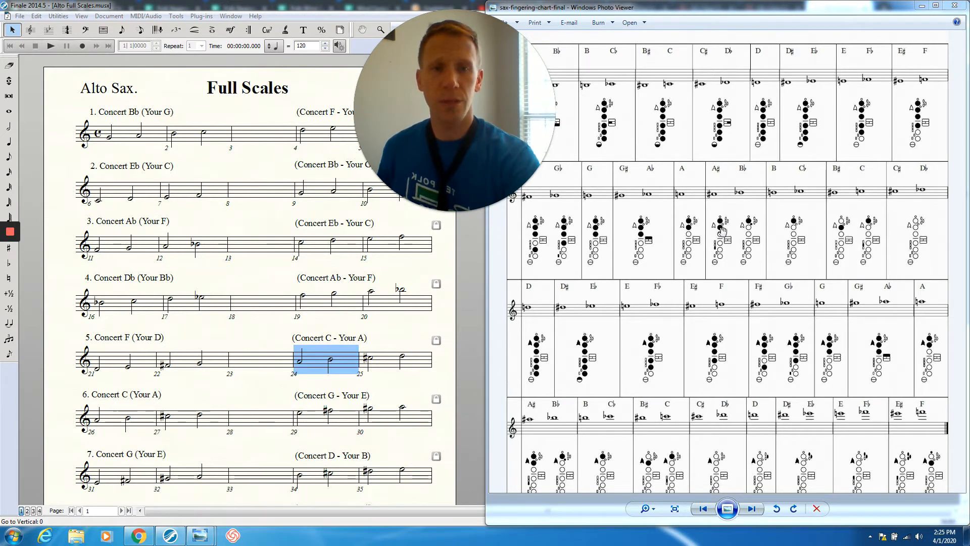
pyautogui.moveTo(718, 253)
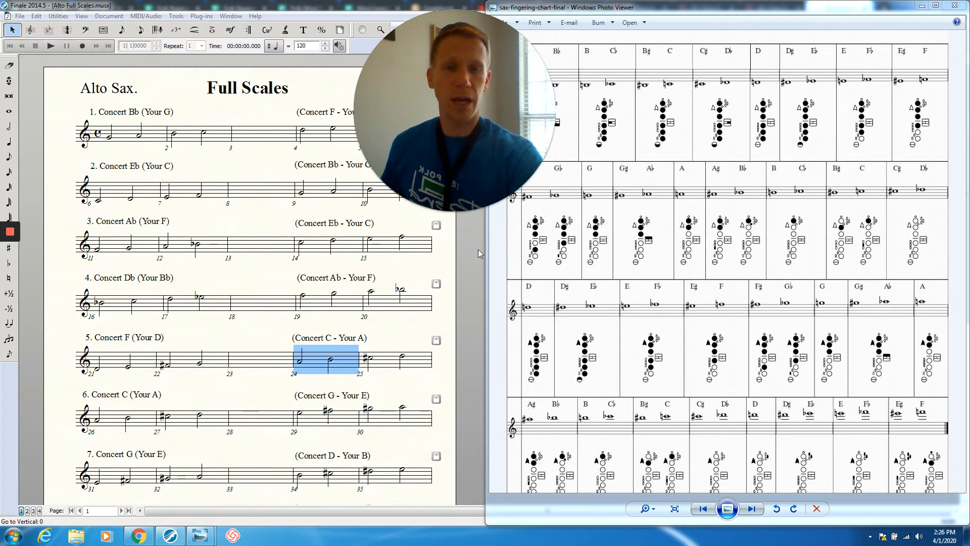
pyautogui.moveTo(630, 301)
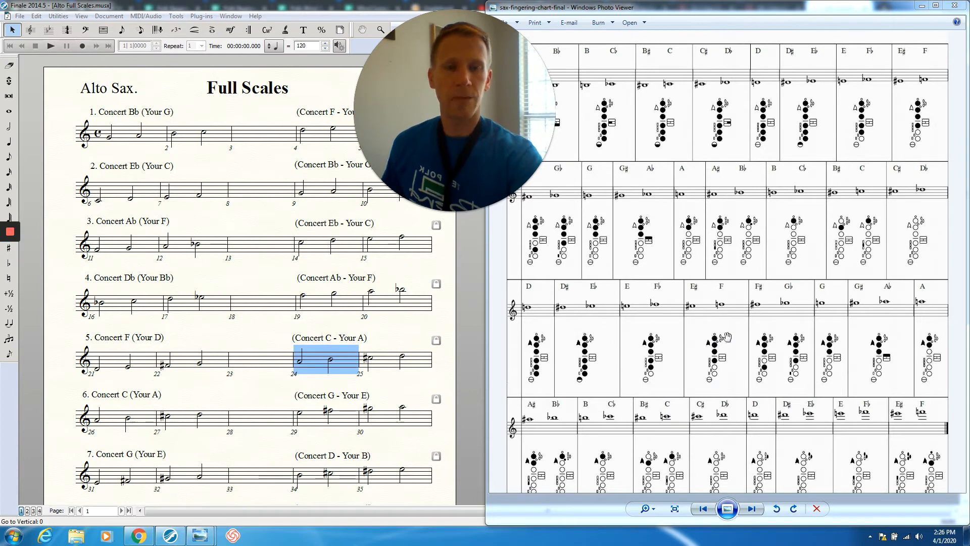
pyautogui.moveTo(728, 364)
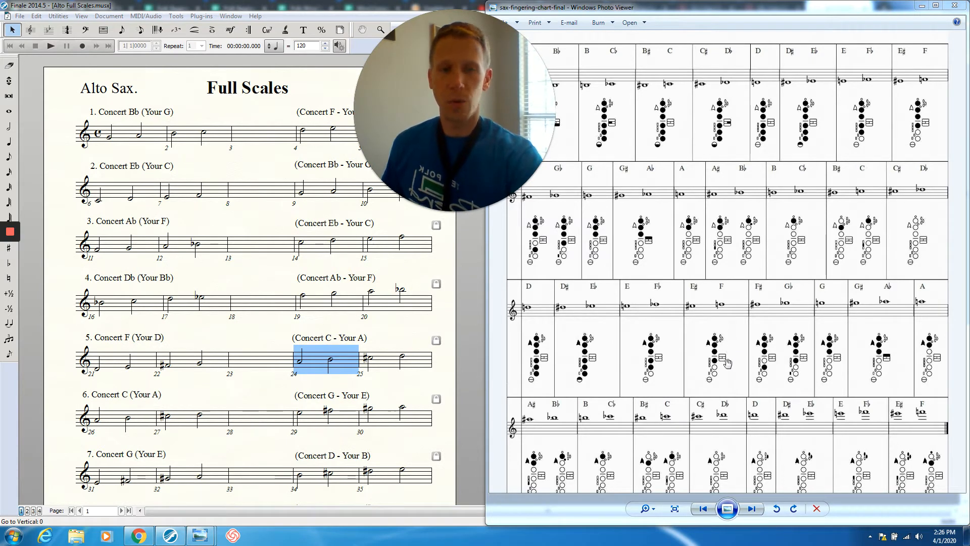
pyautogui.moveTo(620, 334)
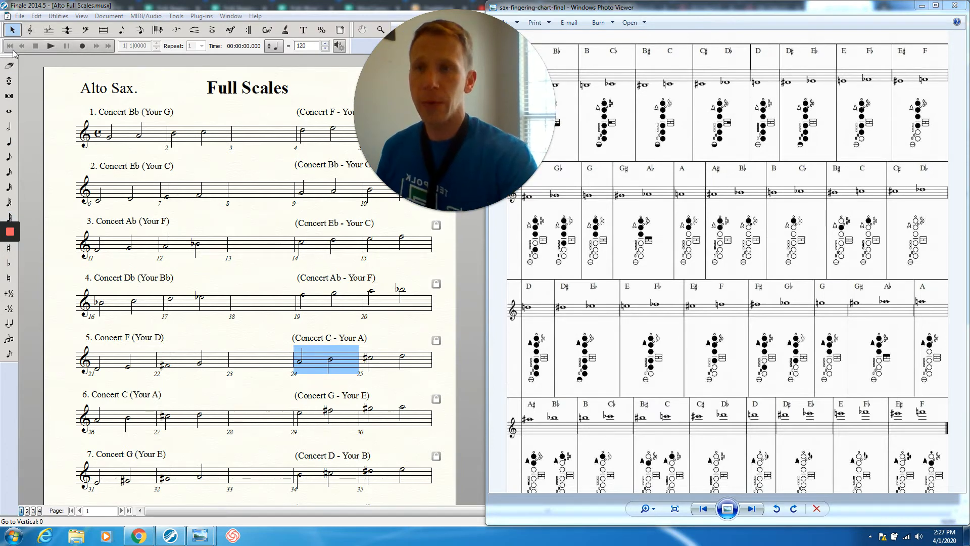
# Step: Open the recent file '2 One Octave scales - 006 Alto & Baritone Sax' from the File menu
pyautogui.click(19, 16)
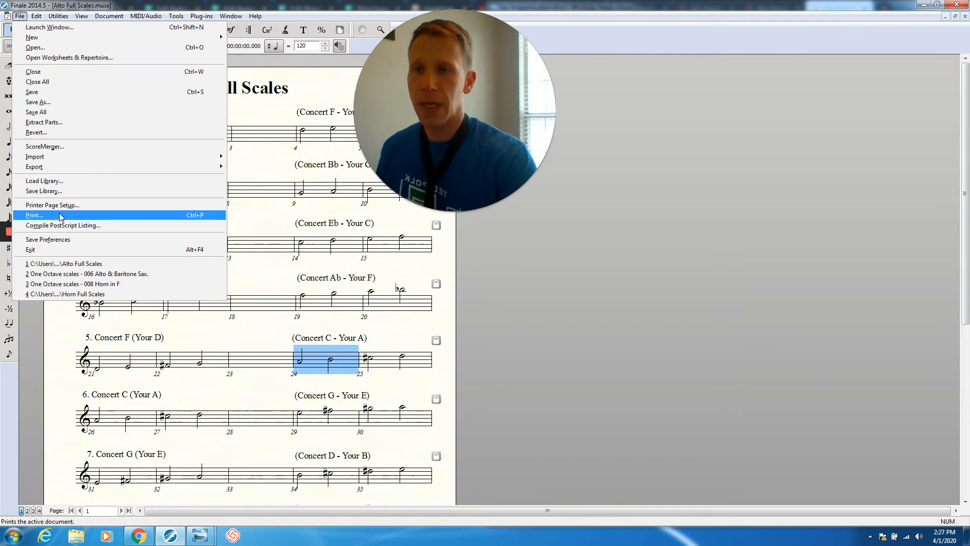
pyautogui.moveTo(86, 273)
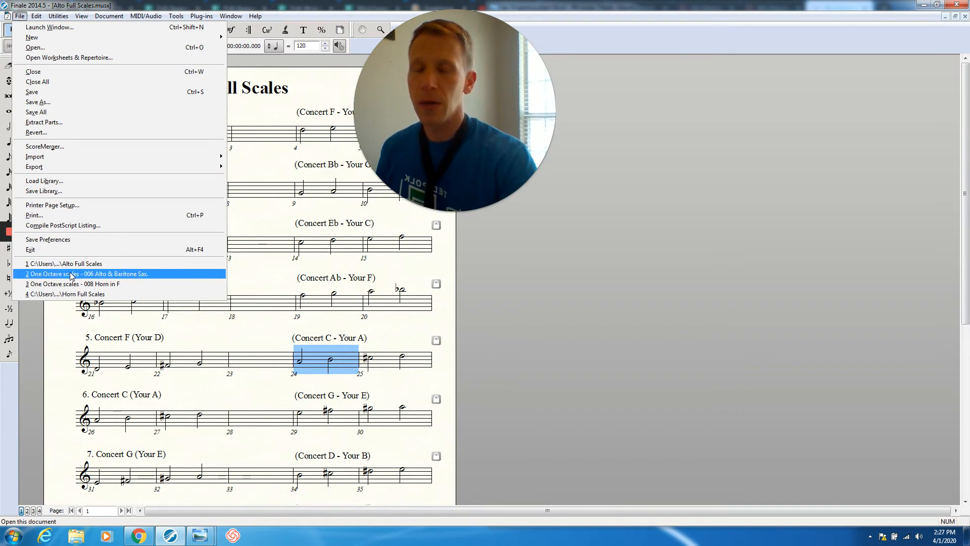
pyautogui.click(86, 273)
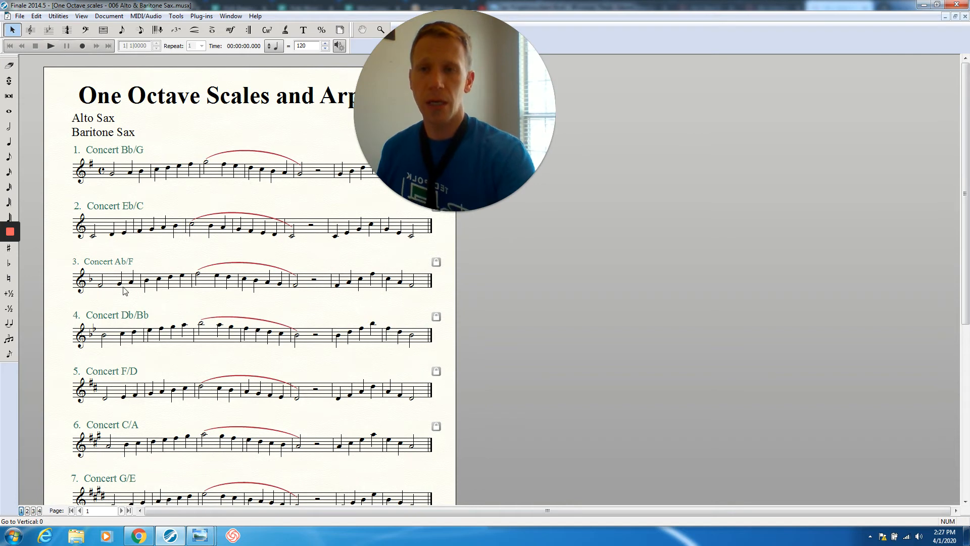
pyautogui.moveTo(268, 279)
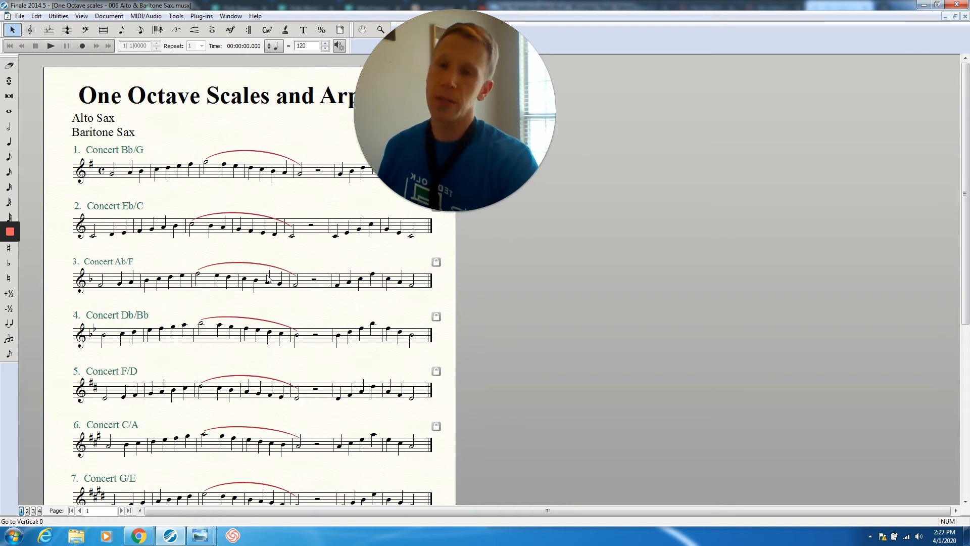